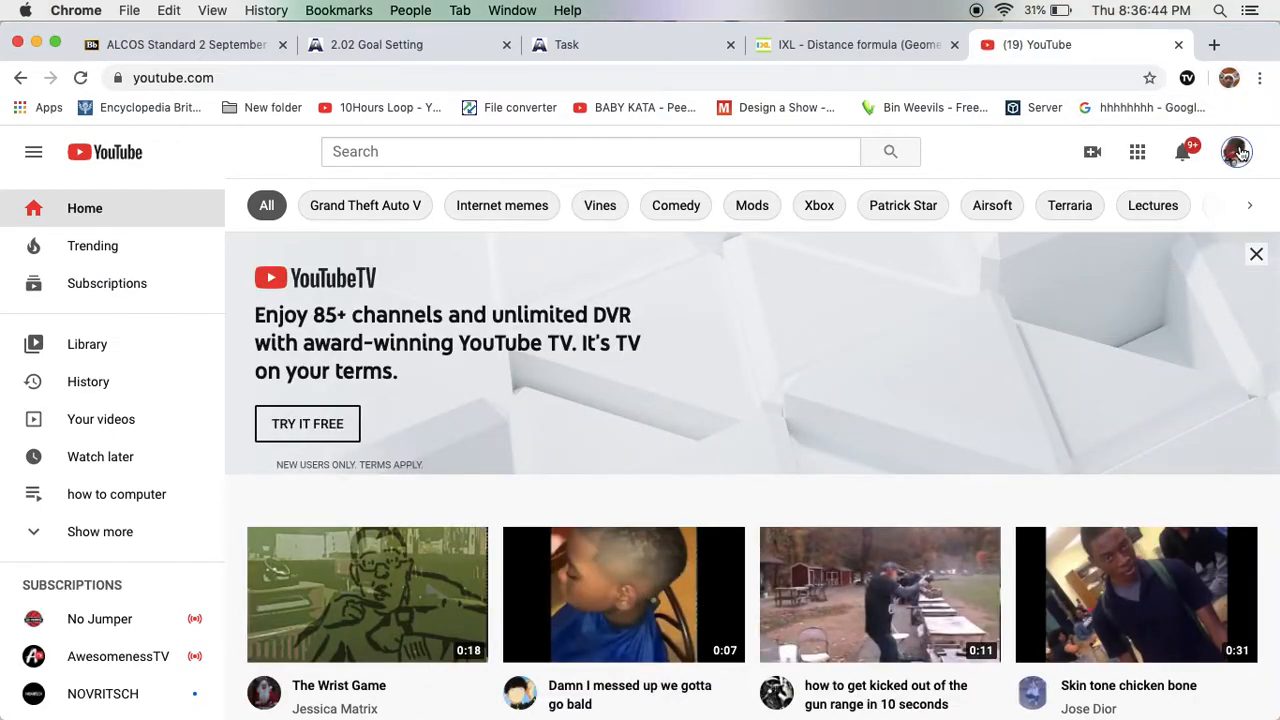
# Open the YouTube account menu from the profile avatar at top right
pyautogui.click(1237, 151)
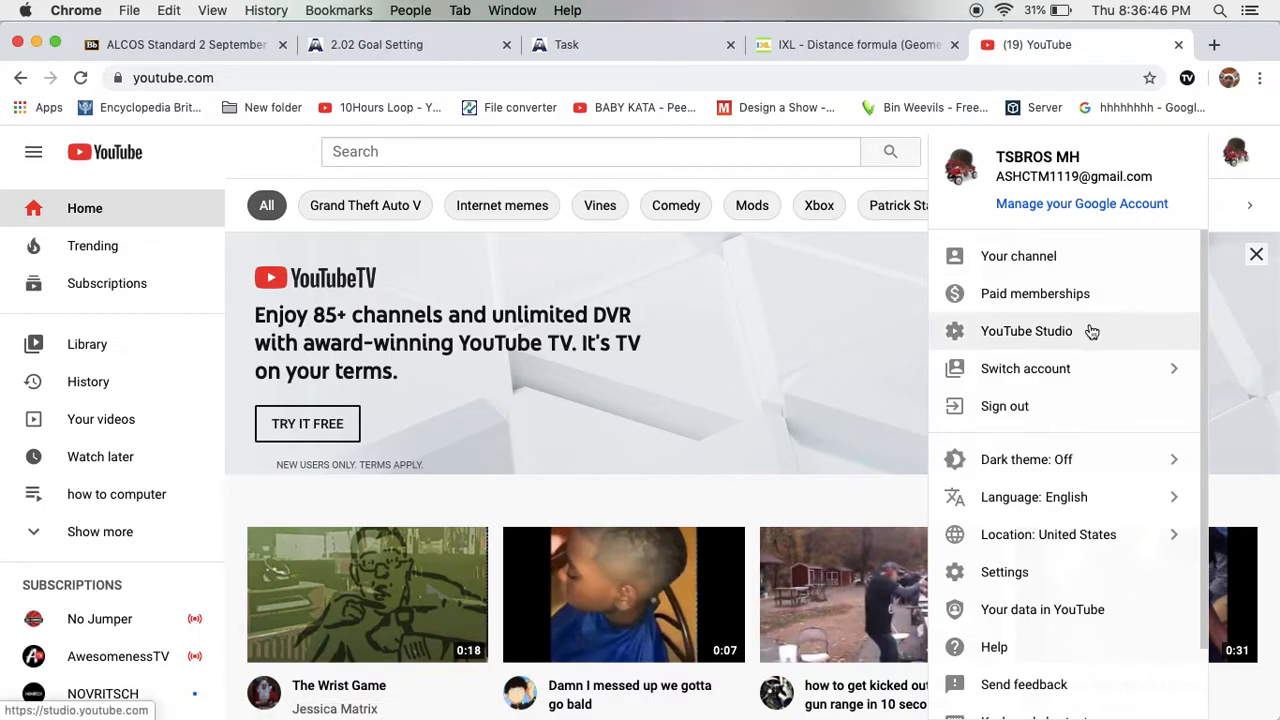
# Go to YouTube Studio's Channel monetization page showing 157/1,000 subscribers and 47/4,000 watch hours
pyautogui.click(1026, 331)
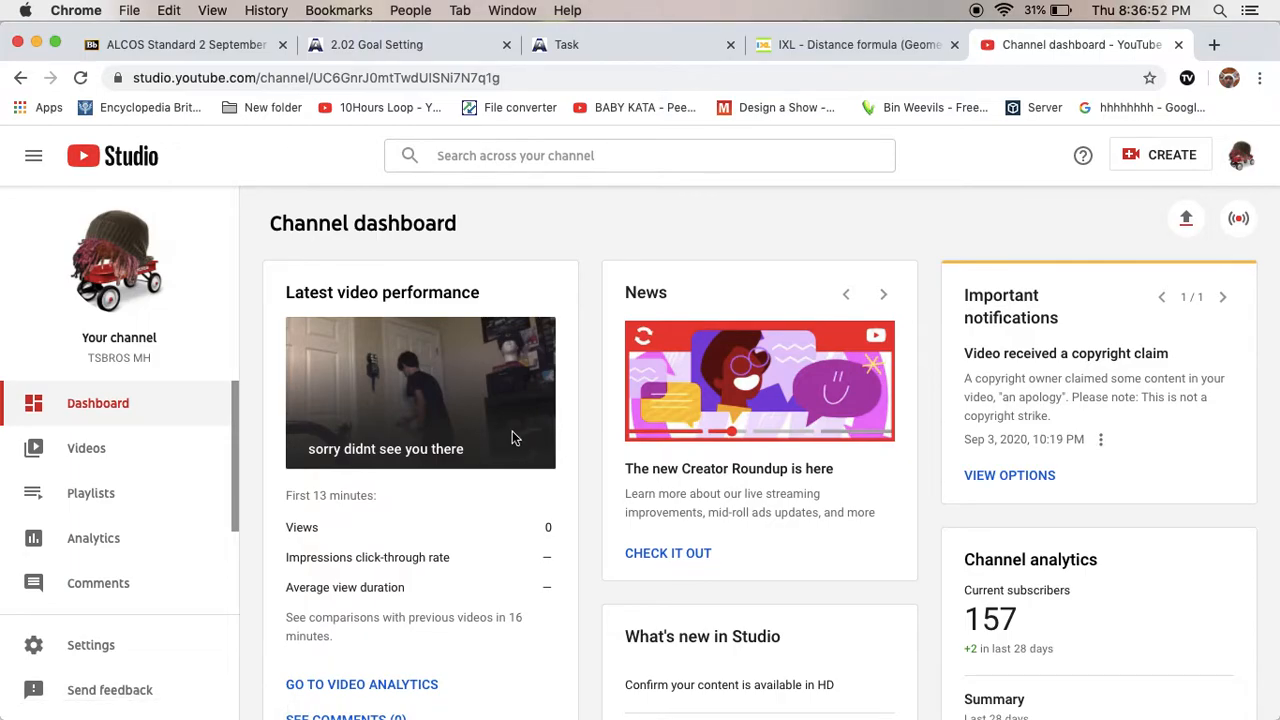
pyautogui.scroll(-3)
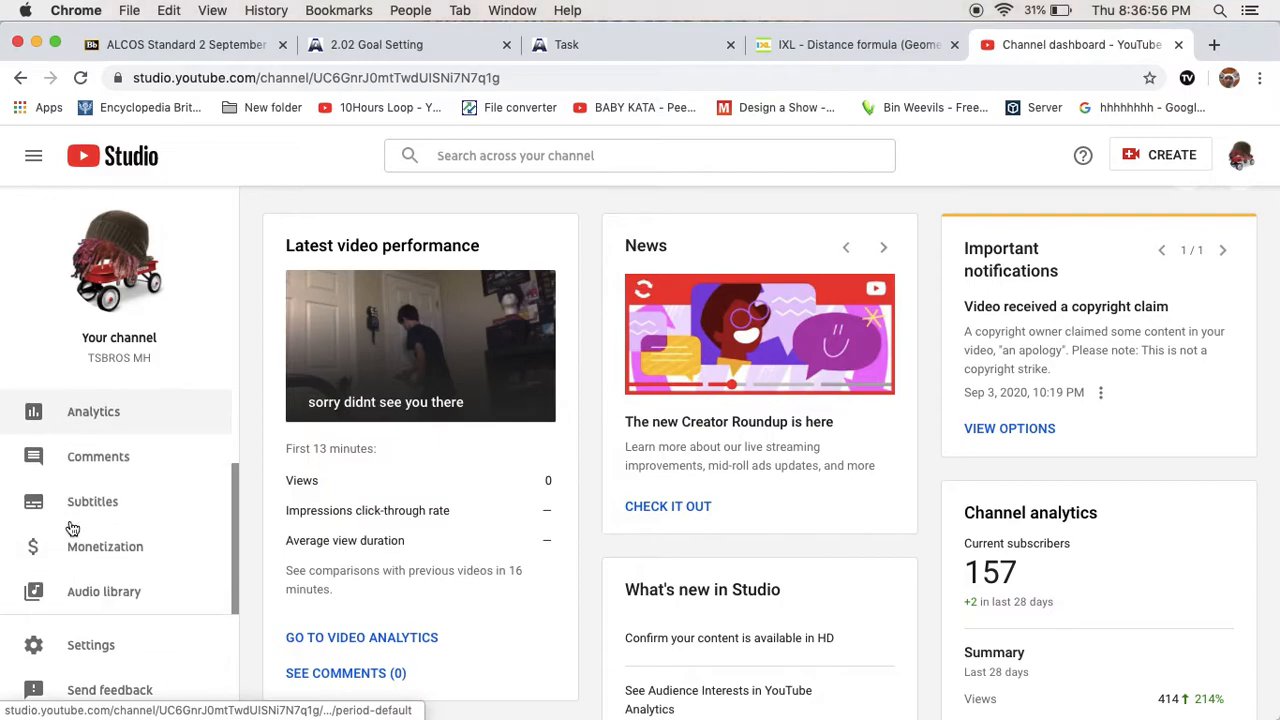
pyautogui.click(105, 546)
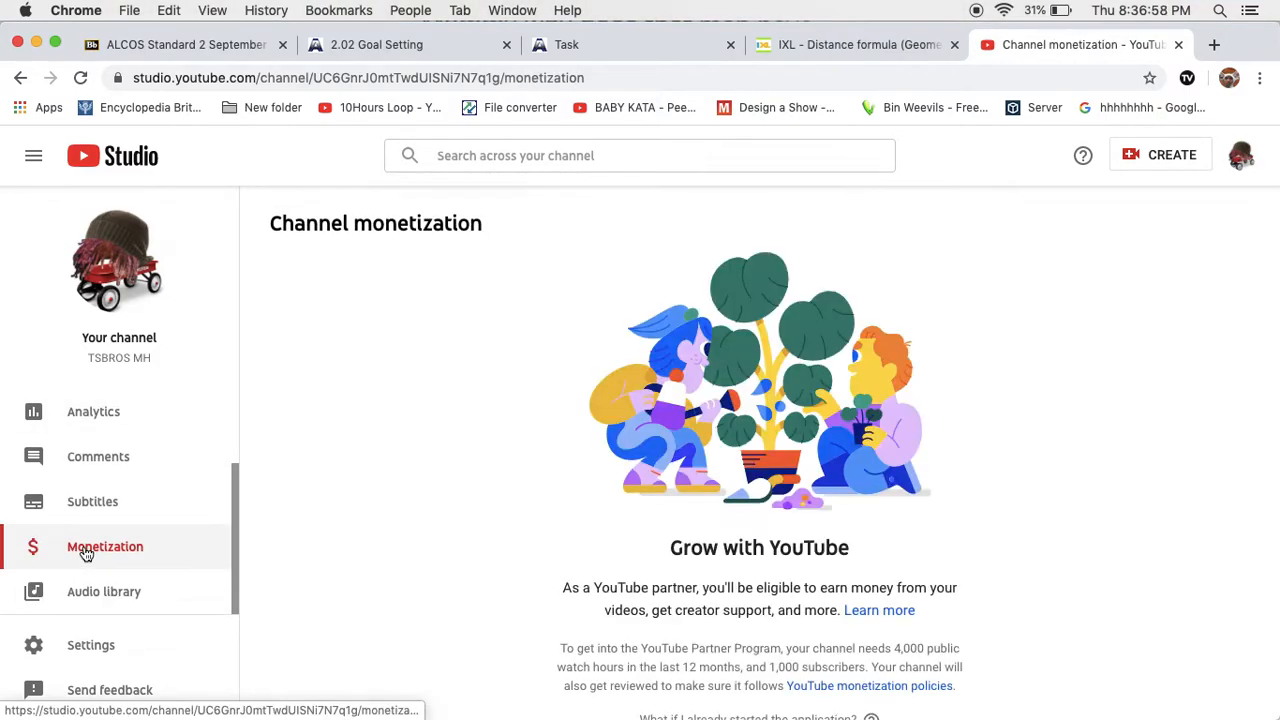
pyautogui.scroll(-3)
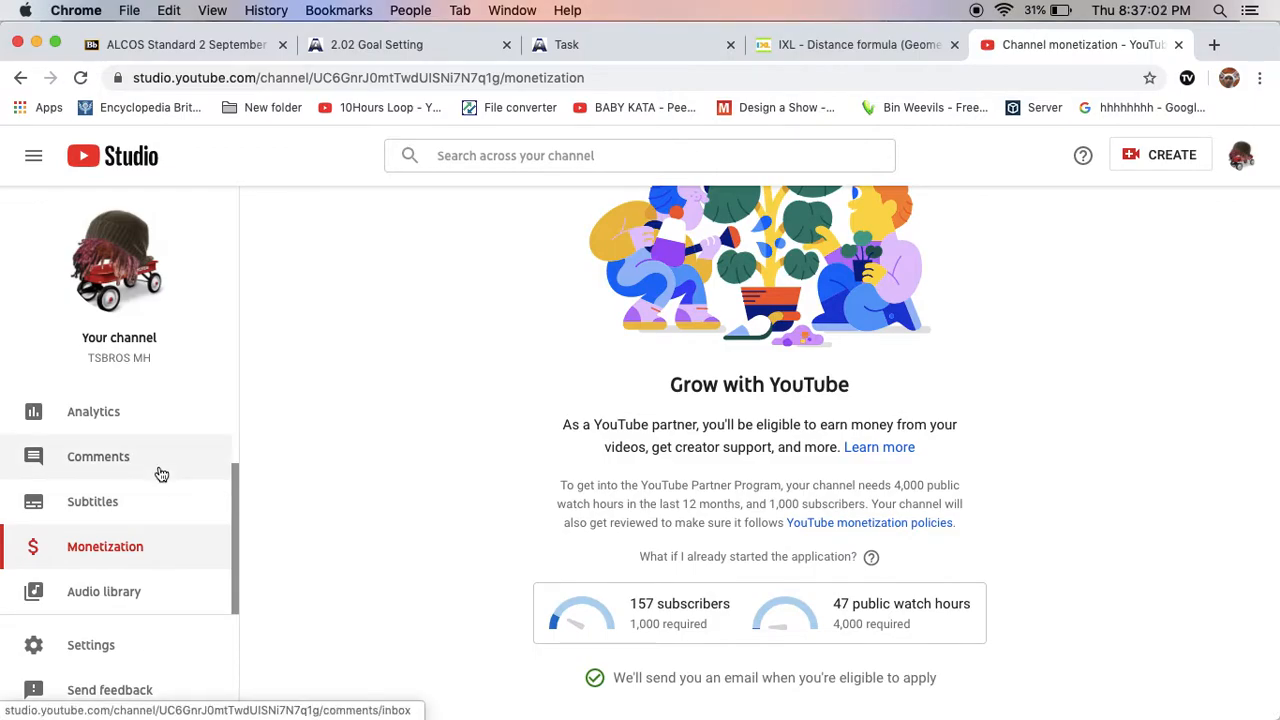
# Show channel Revenue analytics for Lifetime: $2.20 estimated revenue, $0.29 RPM, $22.77 CPM
pyautogui.click(93, 411)
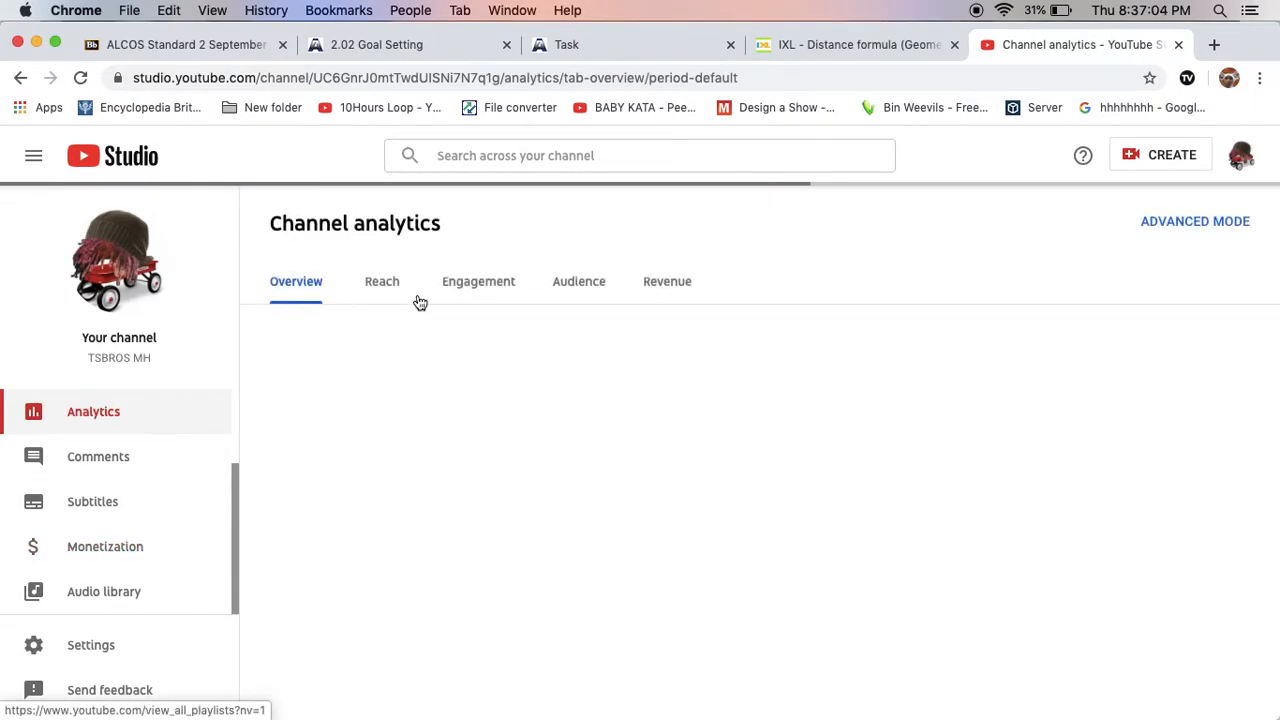
pyautogui.click(667, 281)
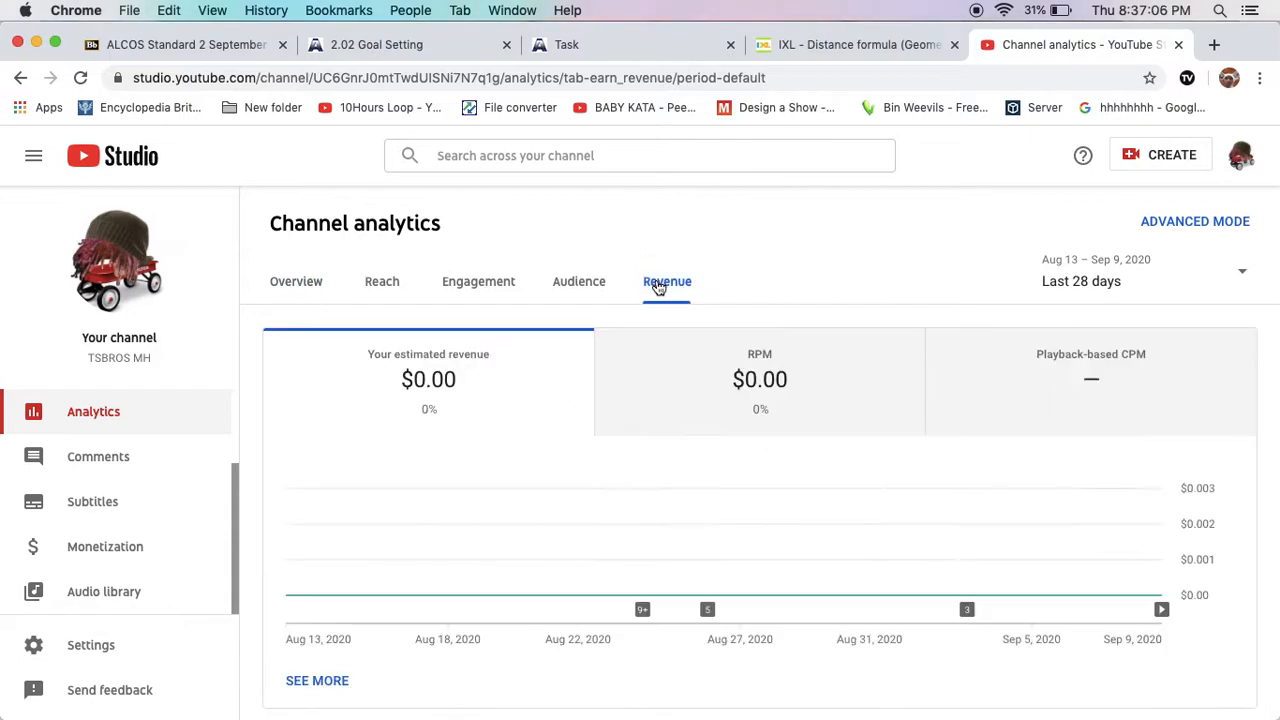
pyautogui.scroll(-3)
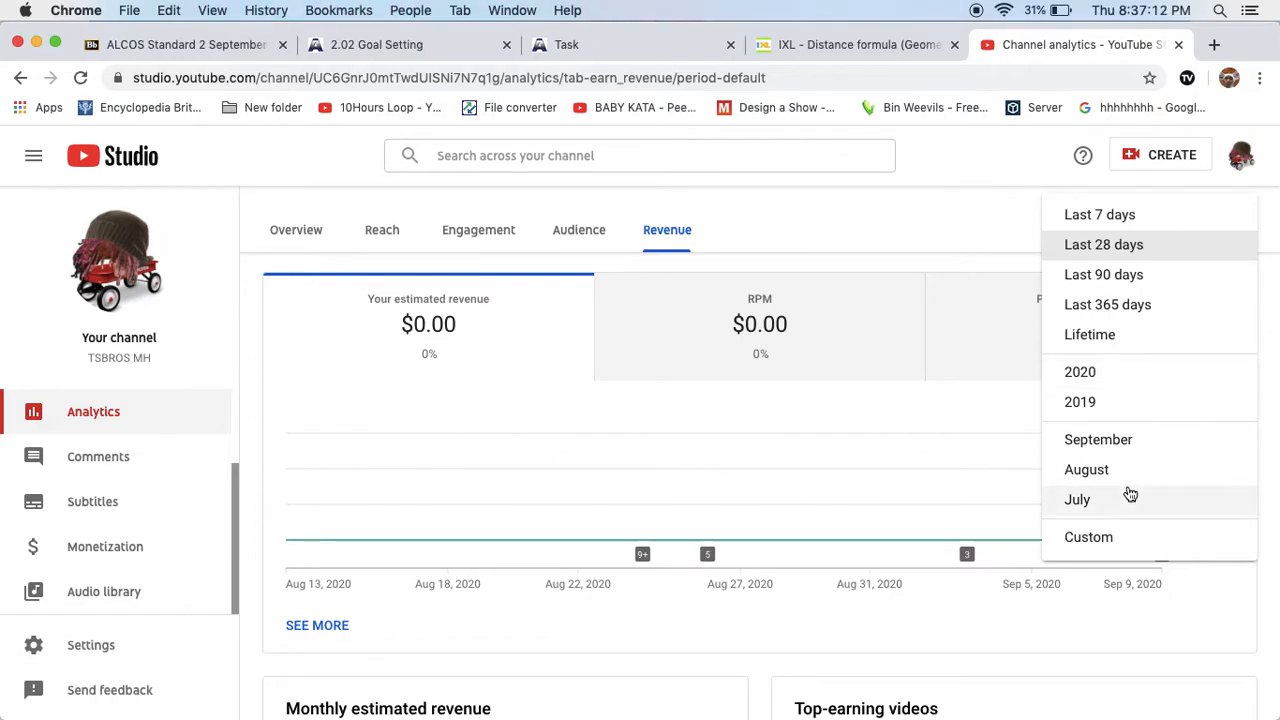
pyautogui.moveTo(1138, 334)
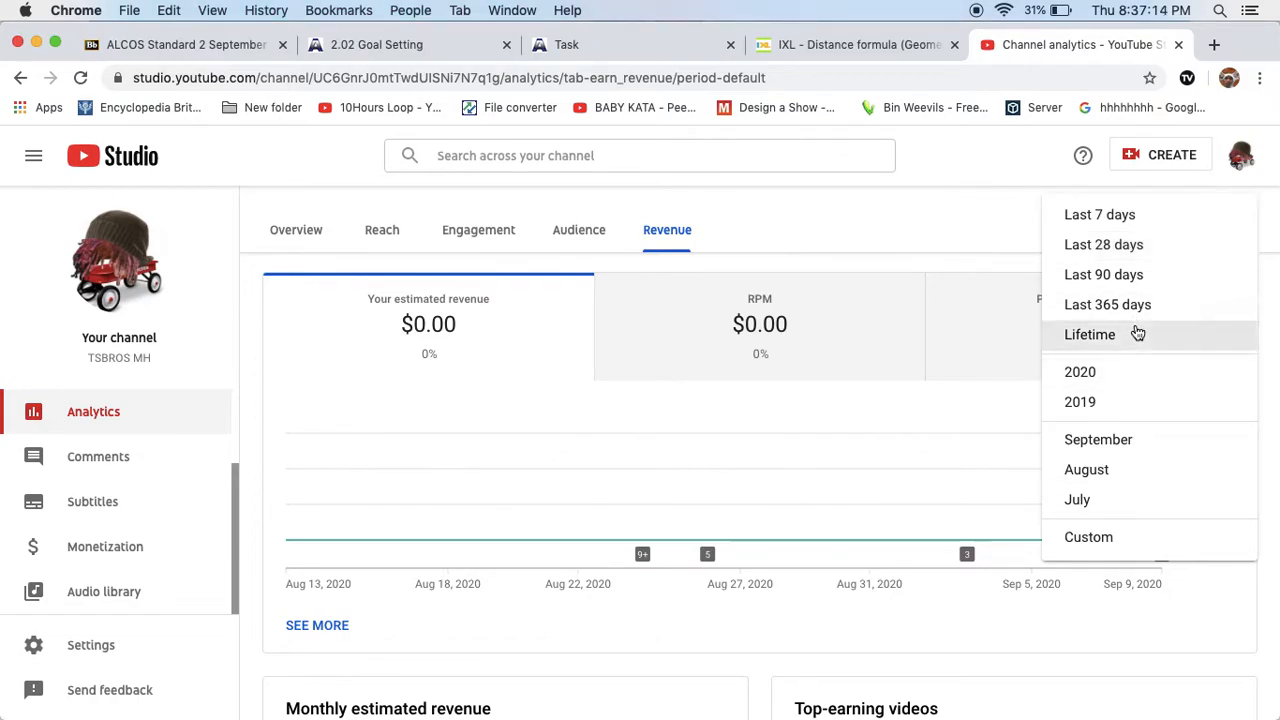
pyautogui.click(1089, 334)
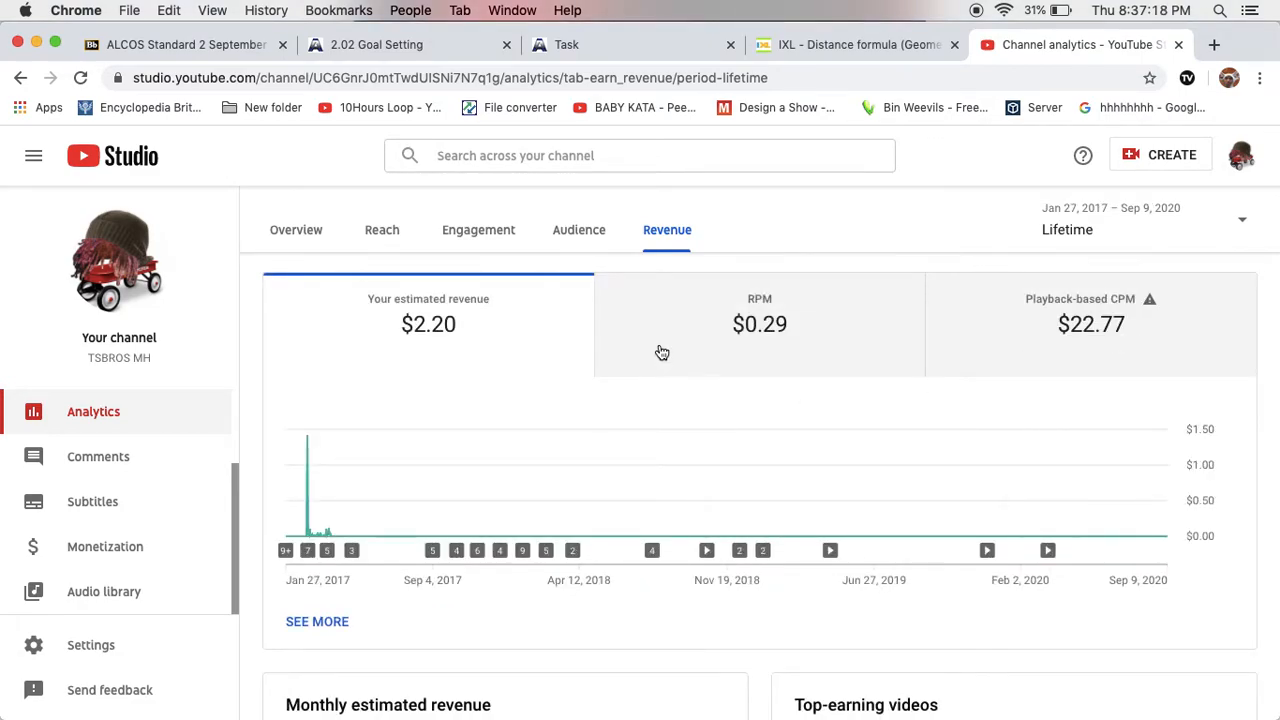
# Review lifetime revenue details ($1.42 top video, $2.19 ad revenue), then bring up Monetization's link menu
pyautogui.scroll(-3)
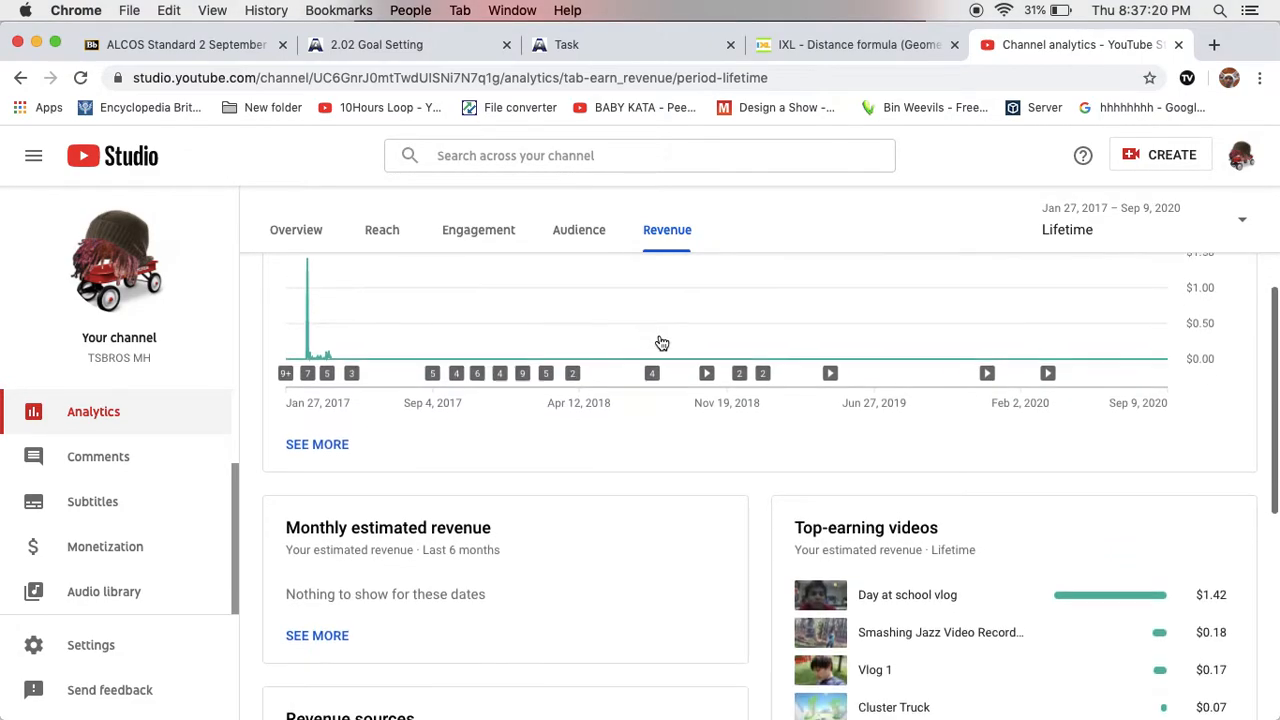
pyautogui.scroll(-3)
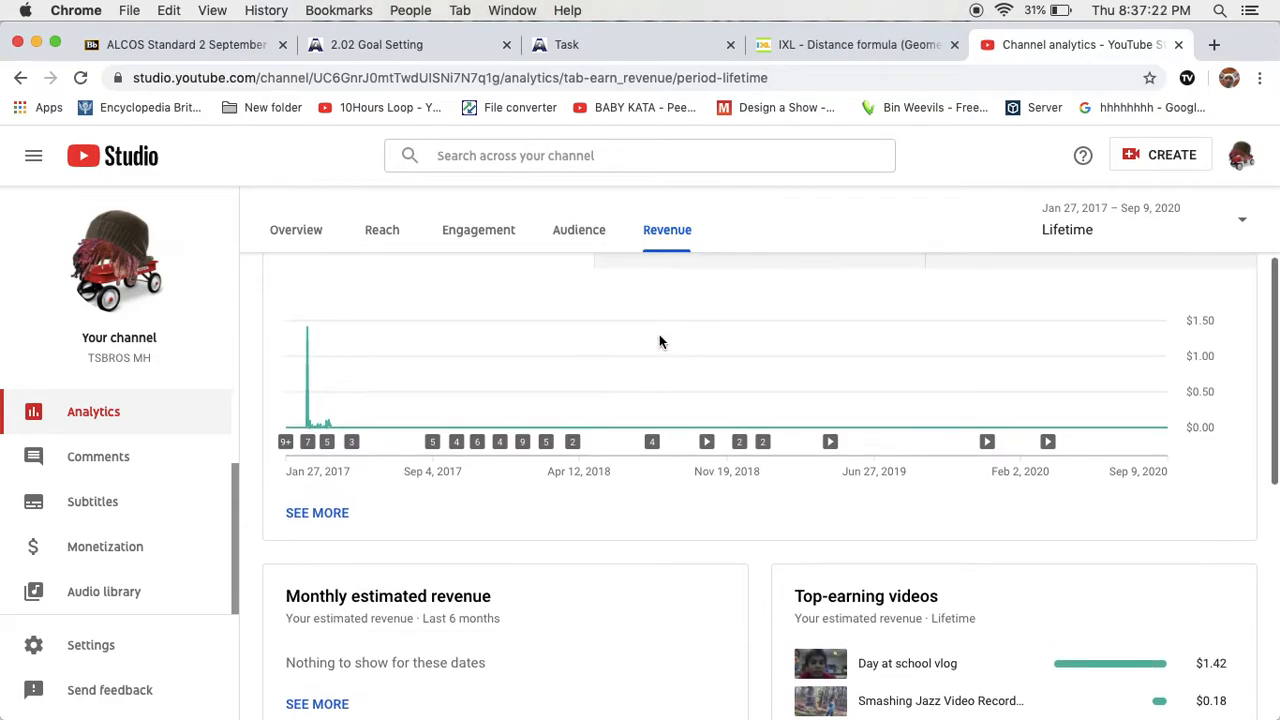
pyautogui.scroll(-3)
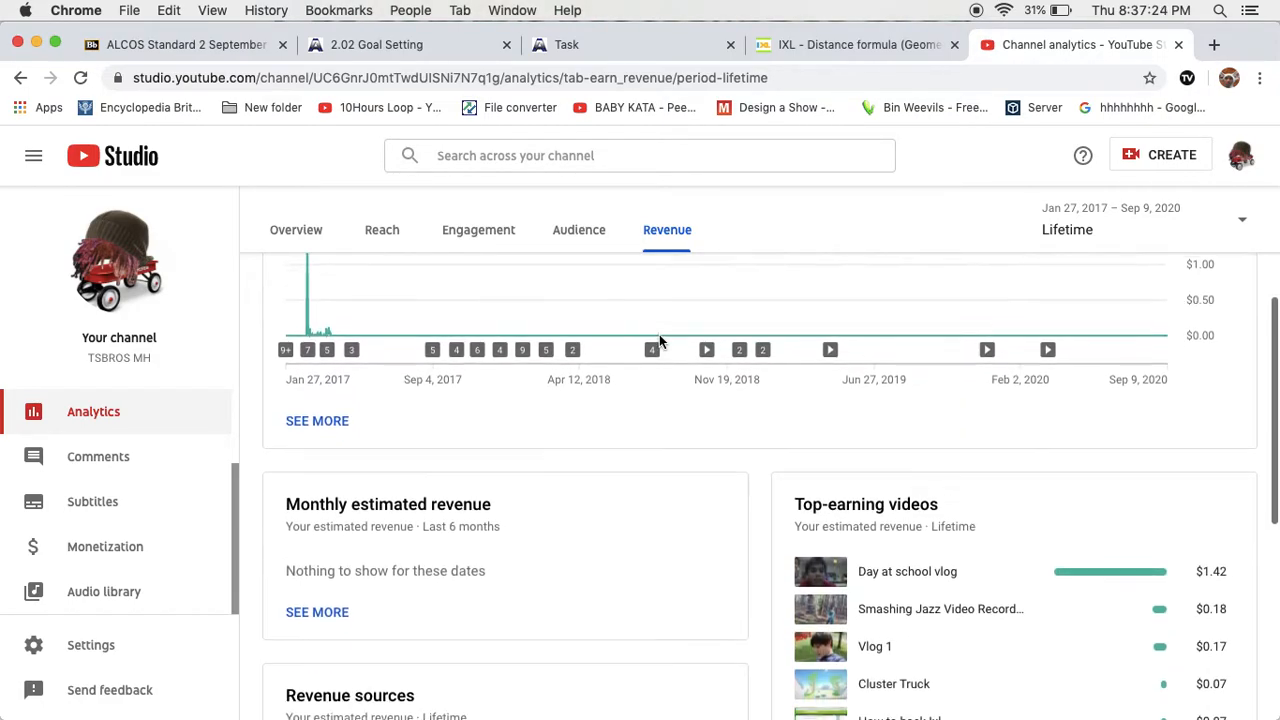
pyautogui.scroll(-3)
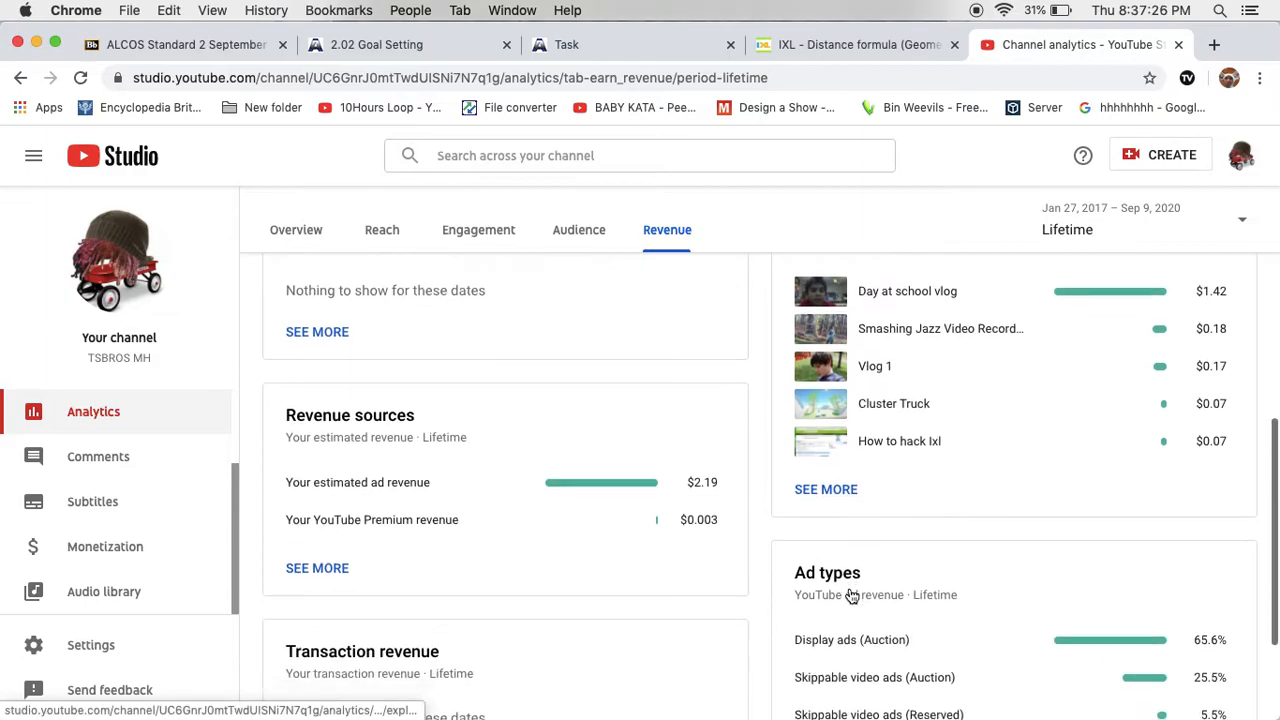
pyautogui.scroll(3)
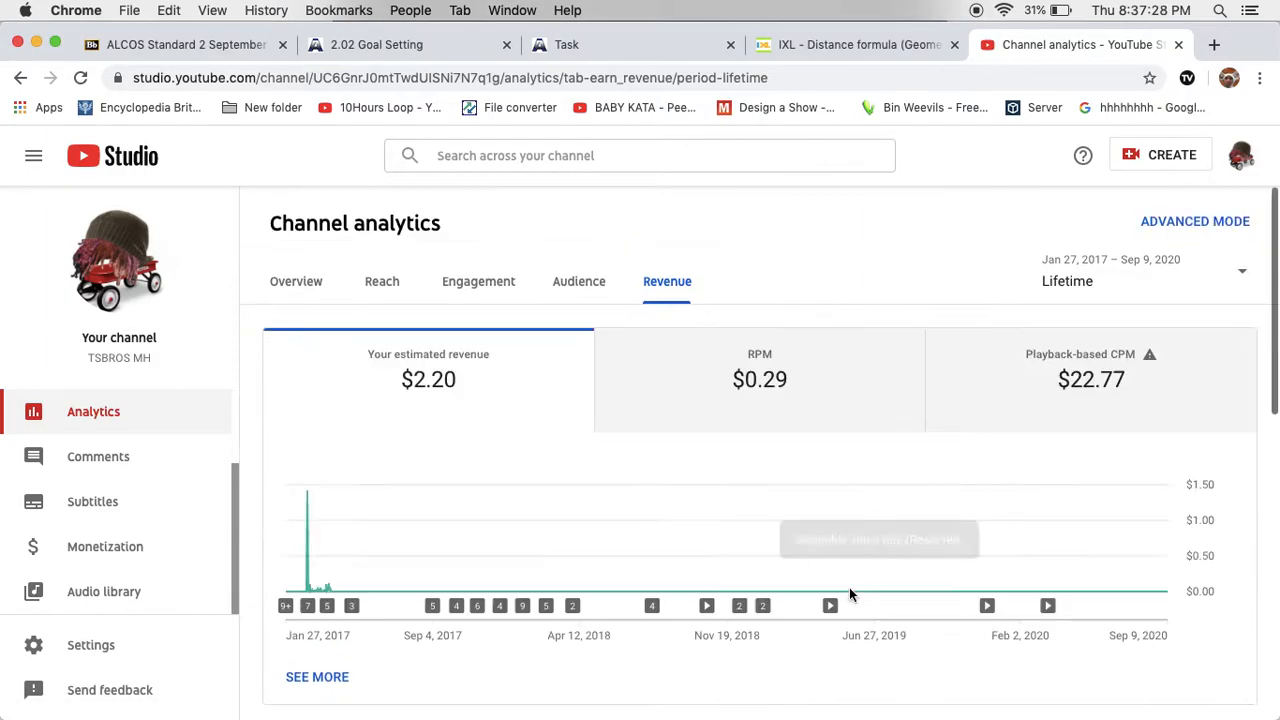
pyautogui.rightClick(105, 546)
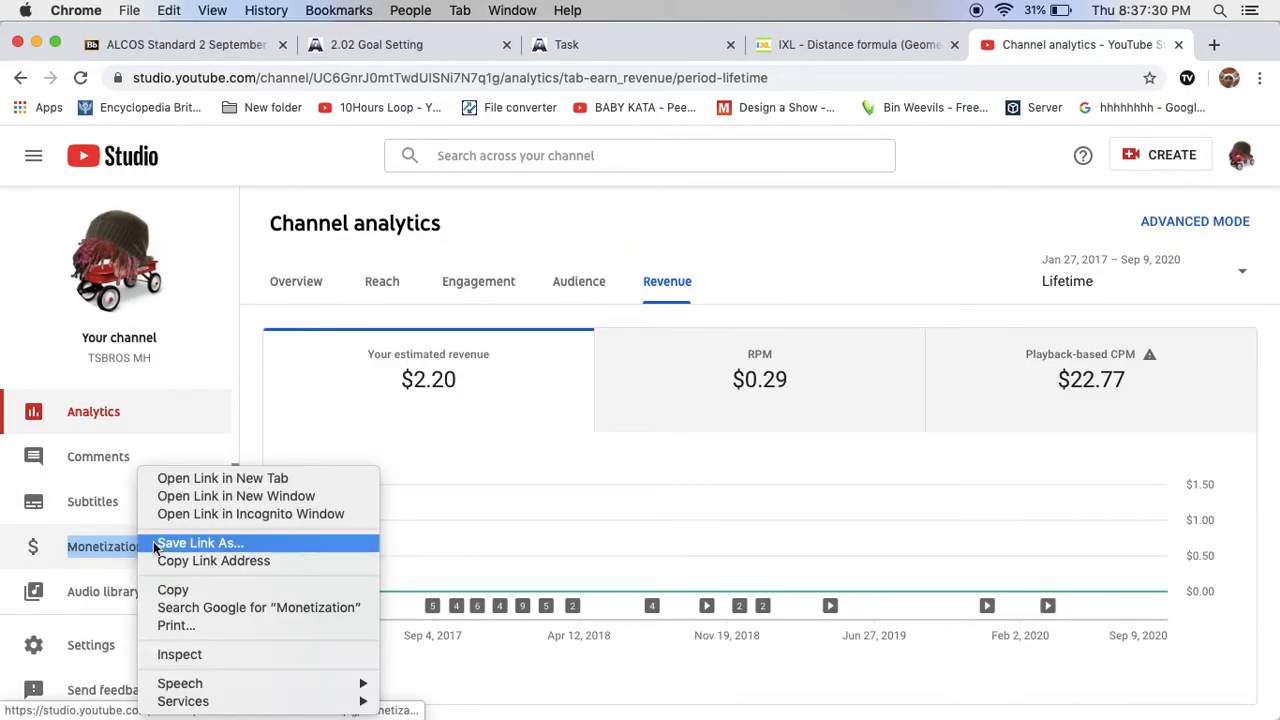
# Open the Channel monetization page in a new browser tab
pyautogui.click(222, 478)
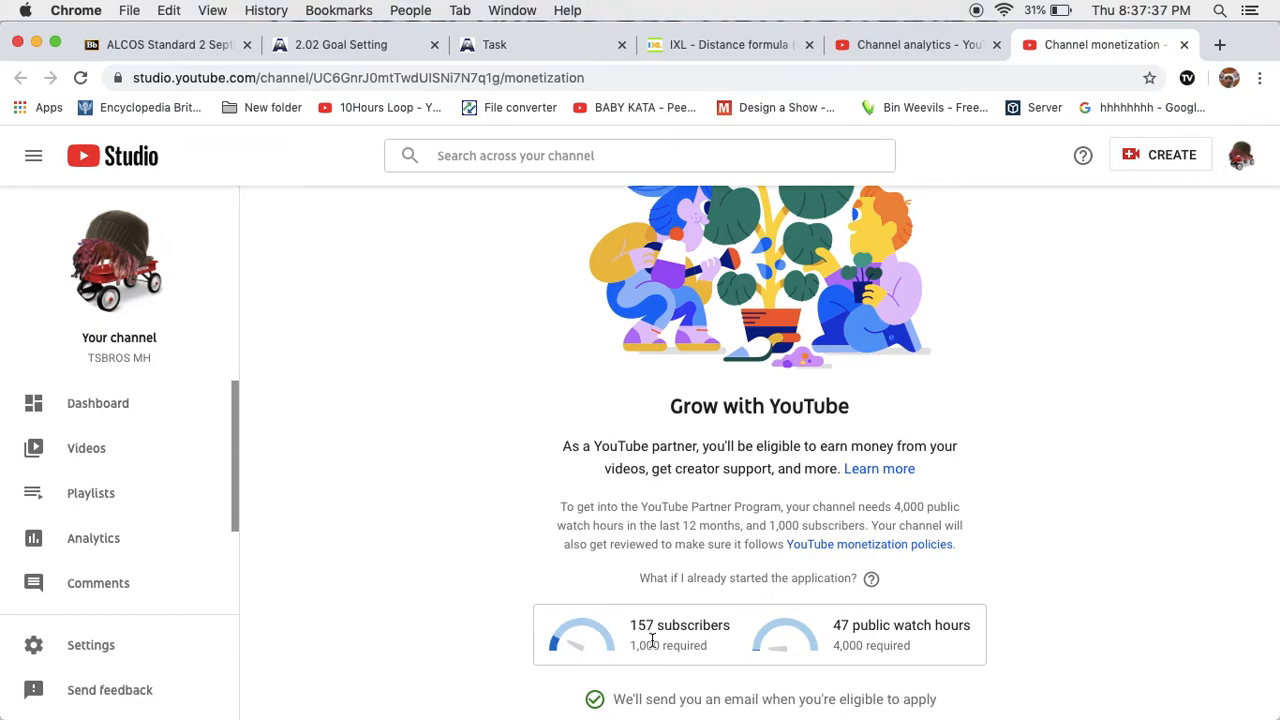